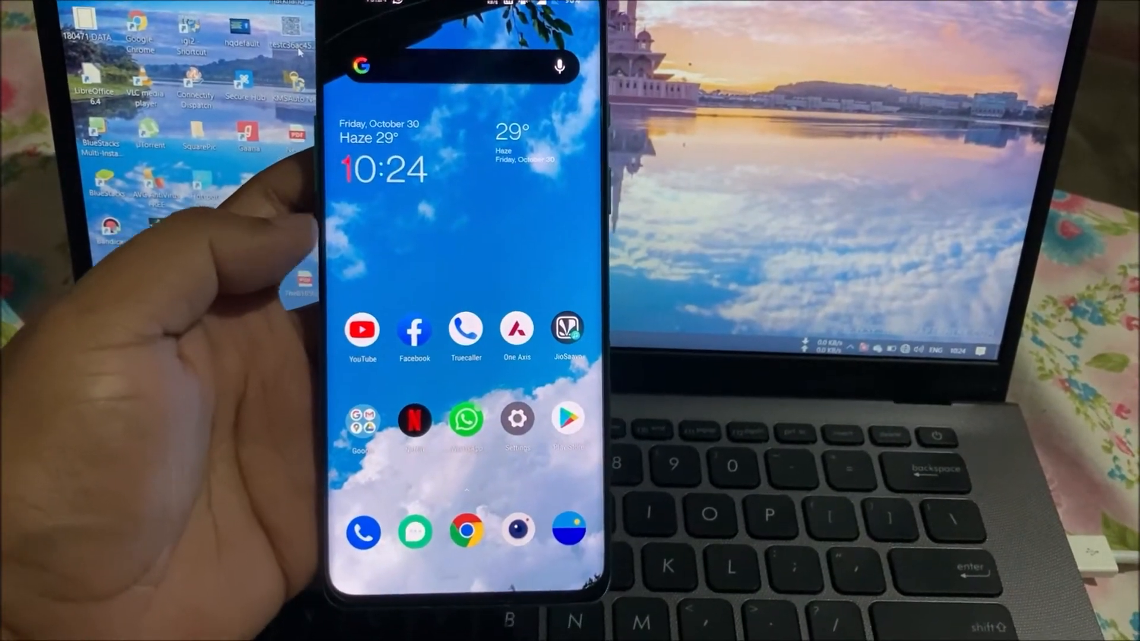
Go from Settings into Display and open the Ambient display settings
{"action": "left_click", "coordinate": [517, 417]}
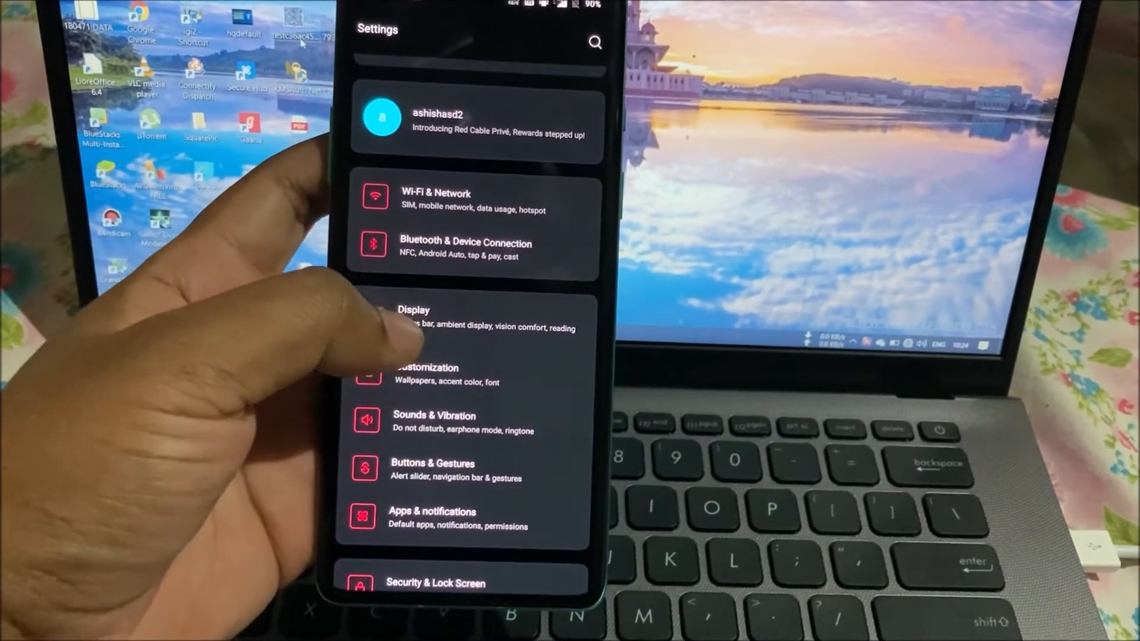
{"action": "left_click", "coordinate": [413, 318]}
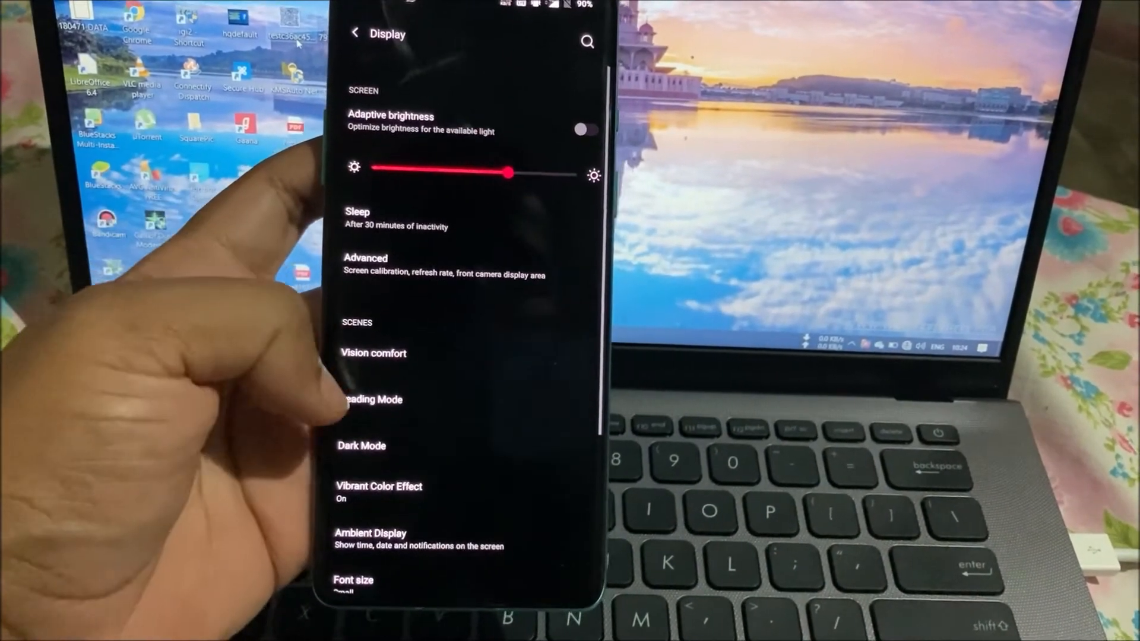
{"action": "scroll", "scroll_direction": "down", "scroll_amount": 3}
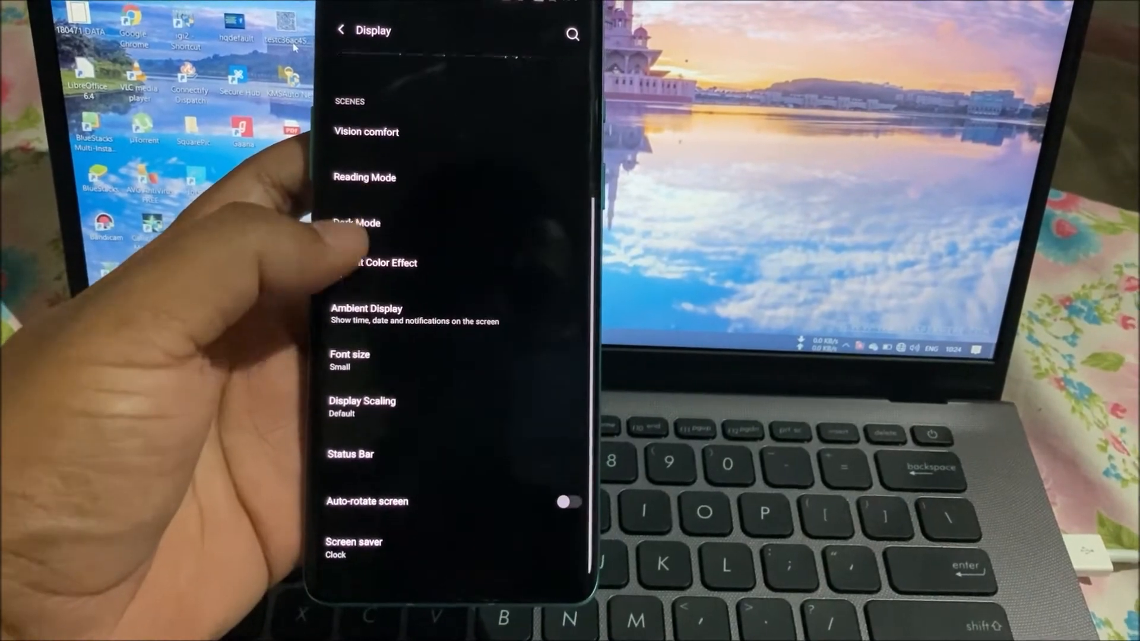
{"action": "left_click", "coordinate": [366, 308]}
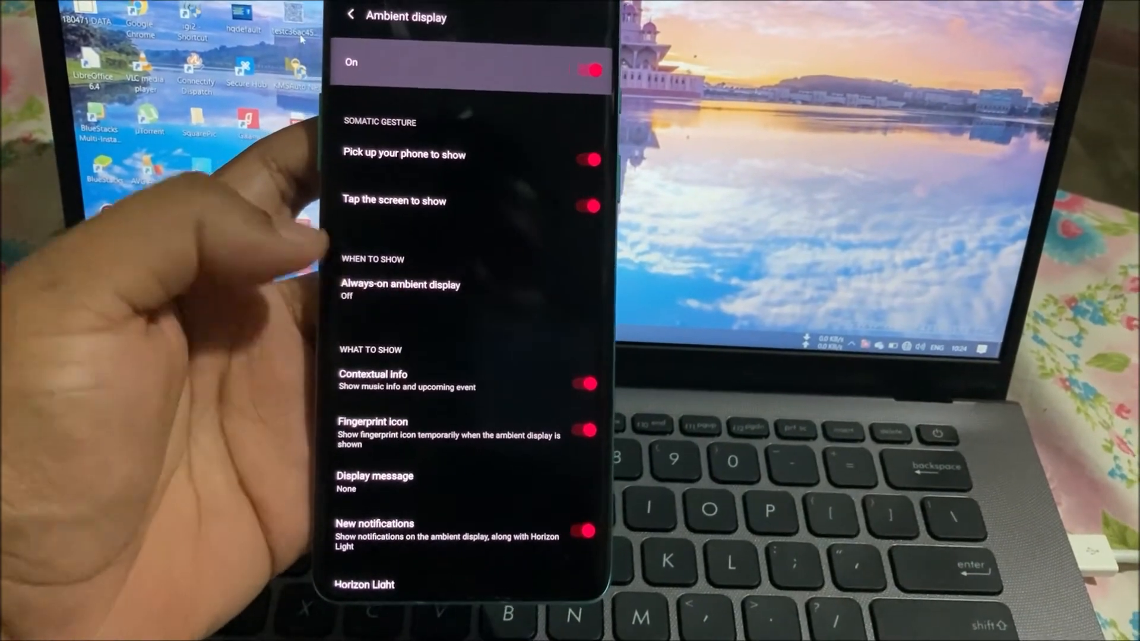
Open Always-on ambient display to view its Off, Schedule and All day choices
{"action": "left_click", "coordinate": [400, 289]}
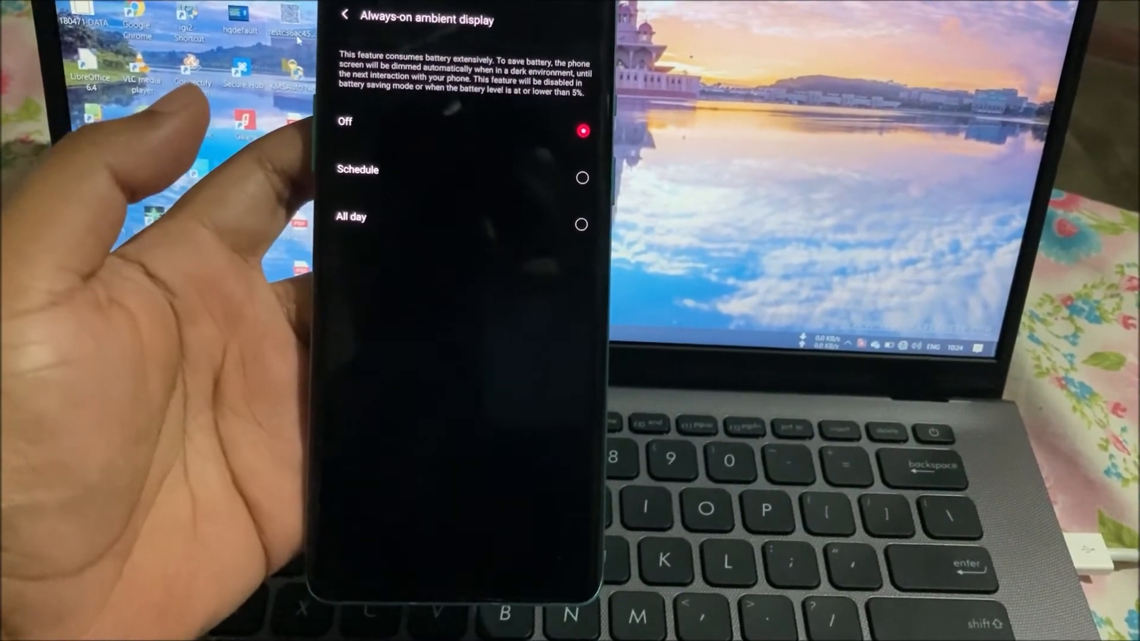